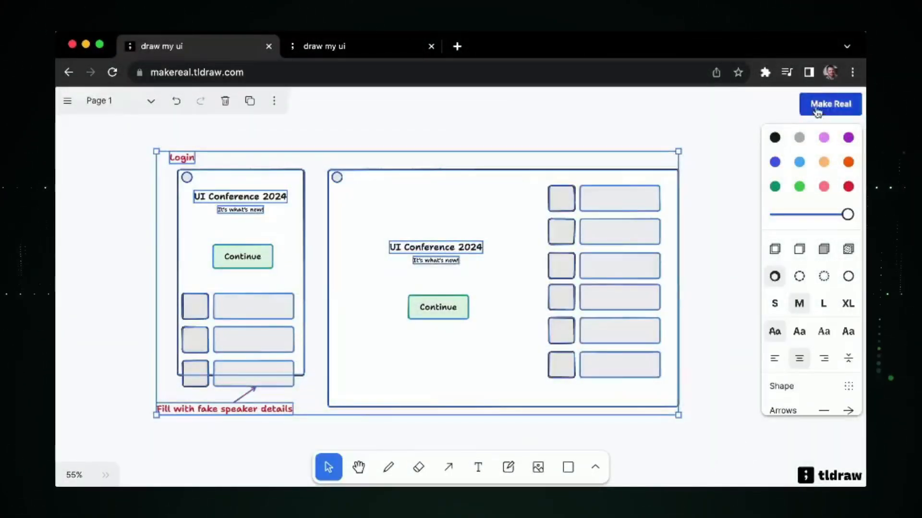
Step: Send the selected UI Conference 2024 wireframe frames to Make Real for generation
left_click(829, 104)
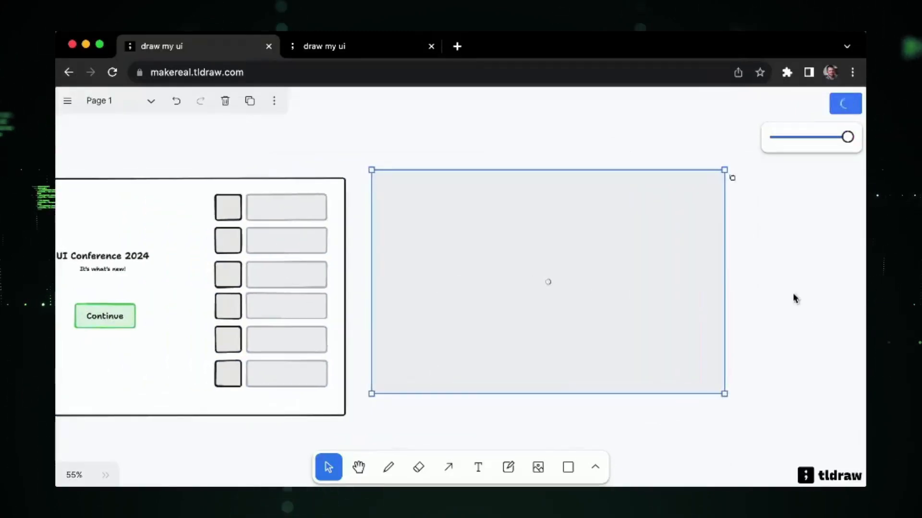
Step: Load the generated page and inspect its heading, tagline and green Continue button
left_click(830, 103)
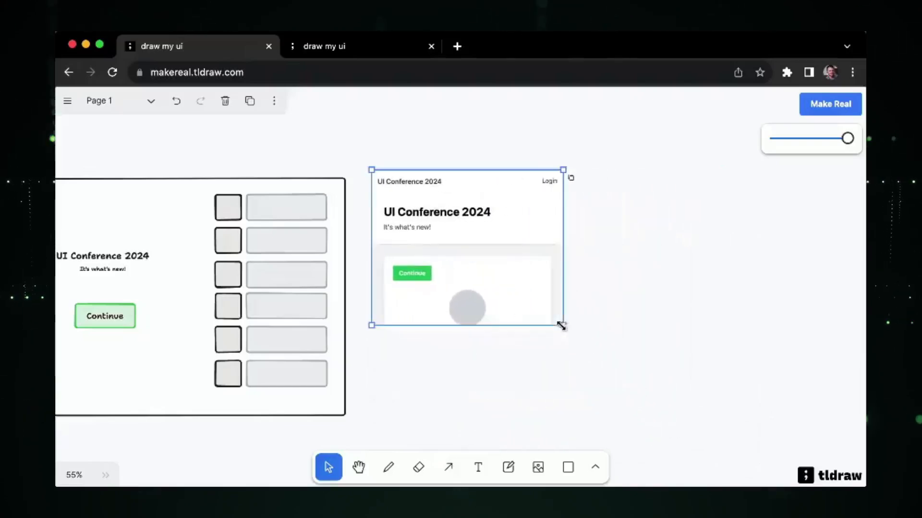
scroll("down", 3)
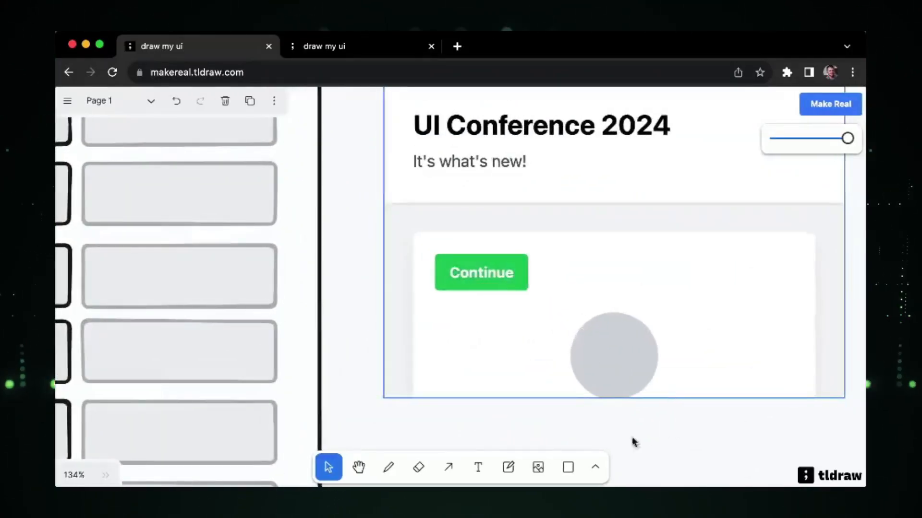